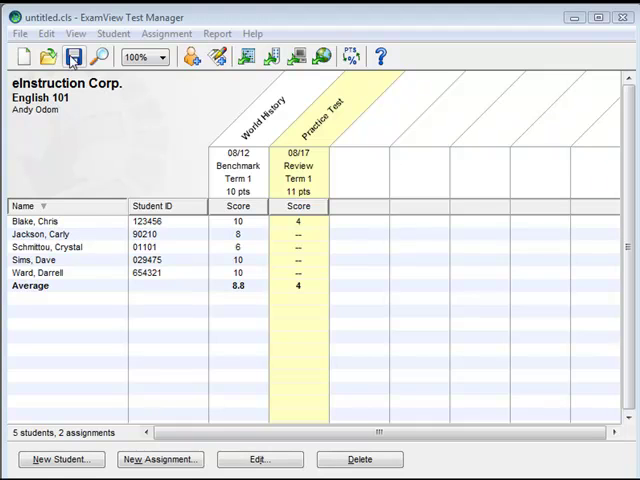
- Show the File menu's Export choices for the English 101 class
click(18, 32)
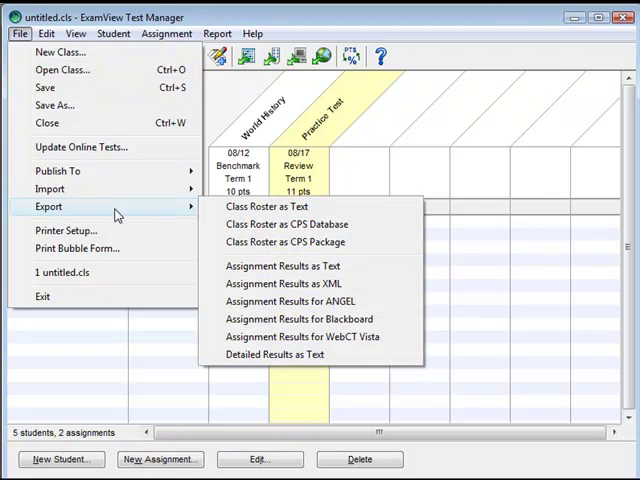
- Choose Class Roster as Text export with last-name-first, Student ID, Password and comma separator
click(272, 206)
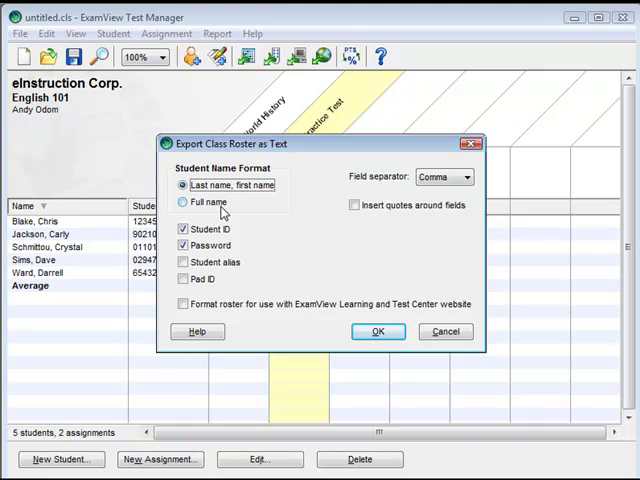
mouse_move(218, 212)
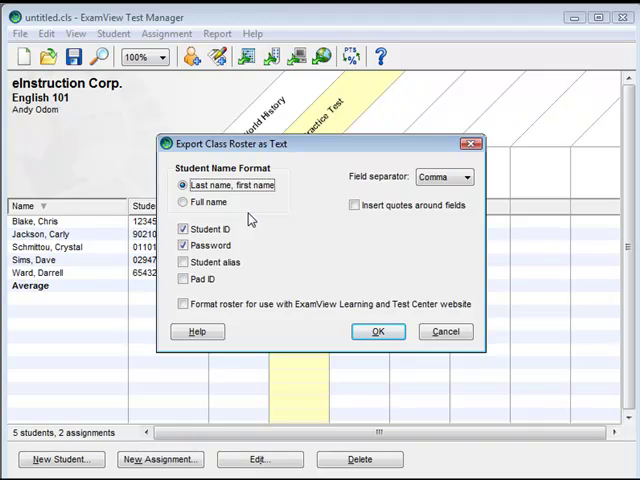
- Accept the export settings and save the roster as New Roster on the Desktop
click(376, 332)
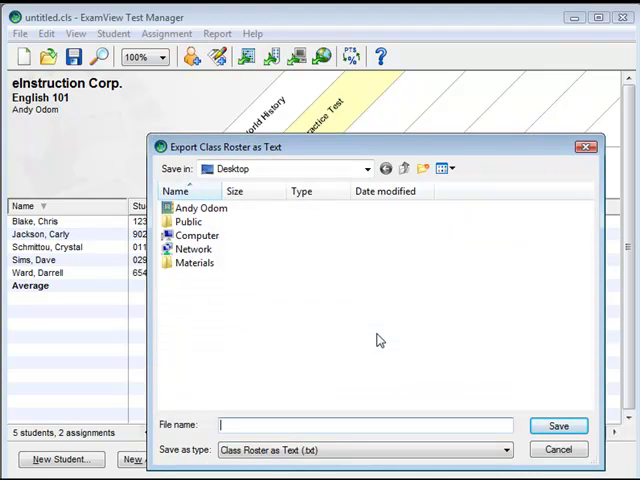
text(New Roster)
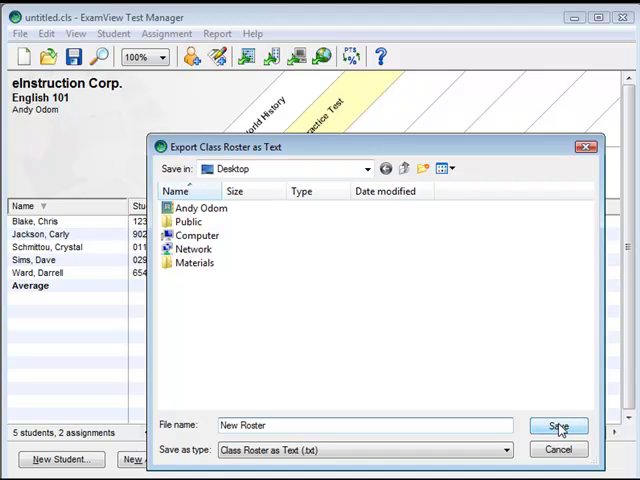
click(558, 426)
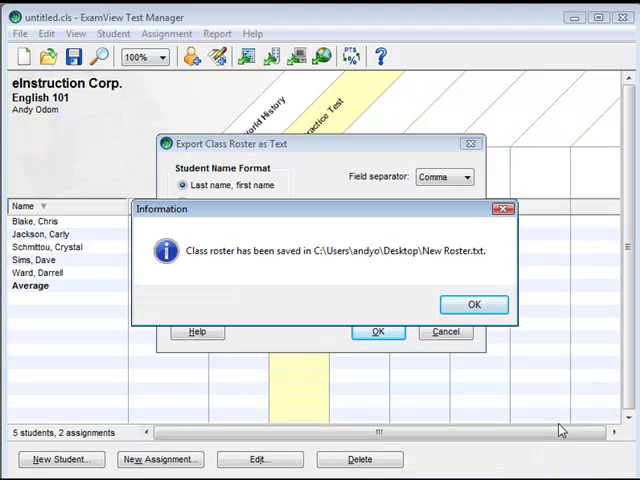
click(474, 304)
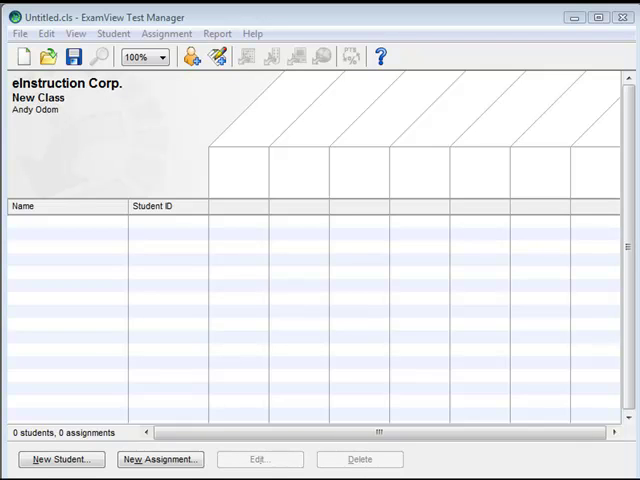
mouse_move(116, 120)
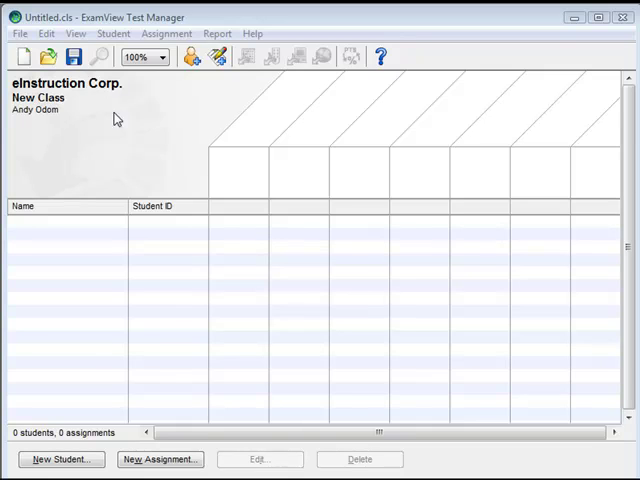
- Show the File menu's Import choices over the empty new class
click(18, 32)
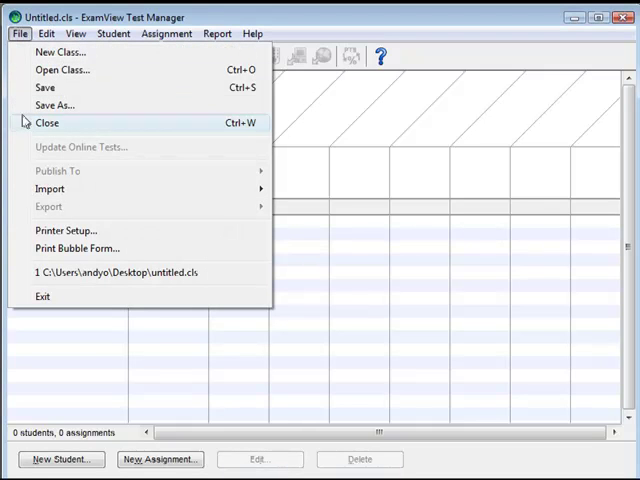
mouse_move(50, 188)
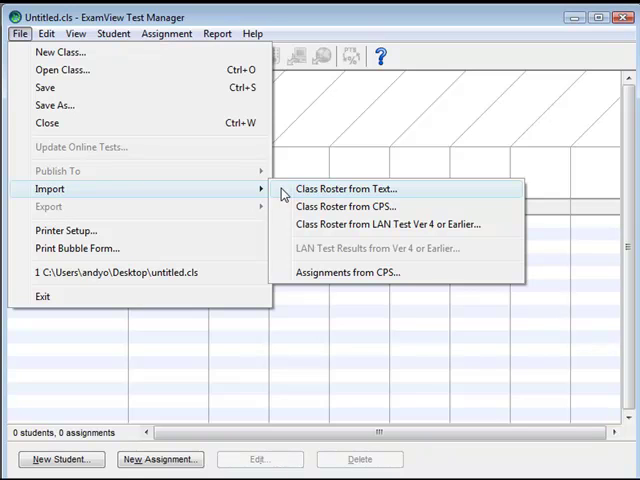
- Choose Class Roster from Text import and select New Roster.txt from the Desktop
click(348, 188)
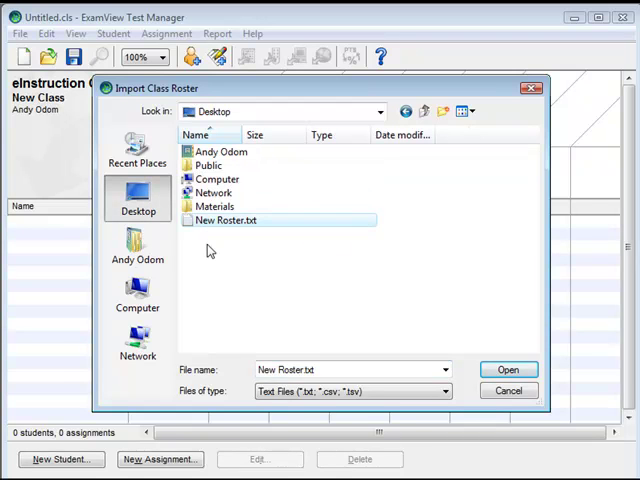
mouse_move(420, 324)
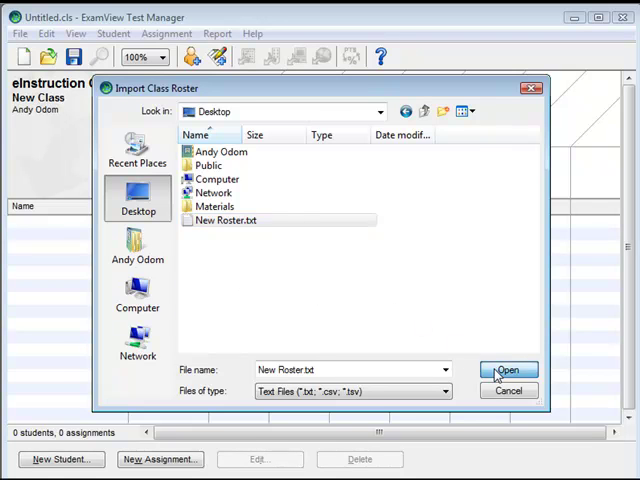
click(508, 370)
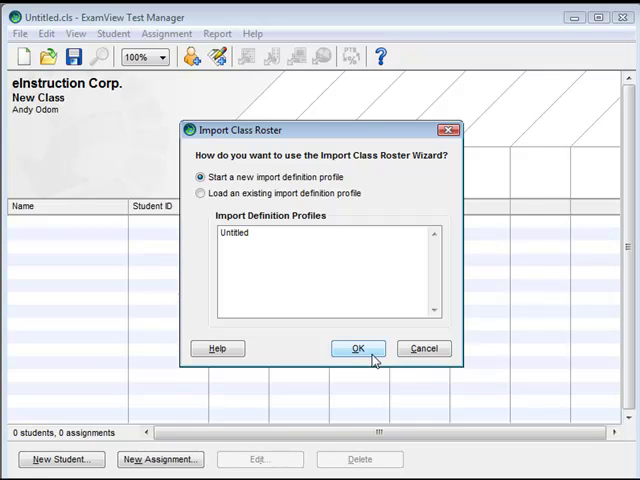
- Start a new import definition profile reading from row 1 with separate first and last name fields
click(356, 348)
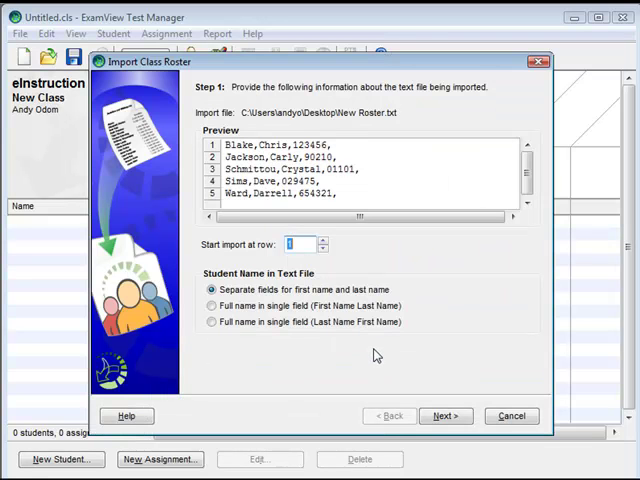
mouse_move(352, 344)
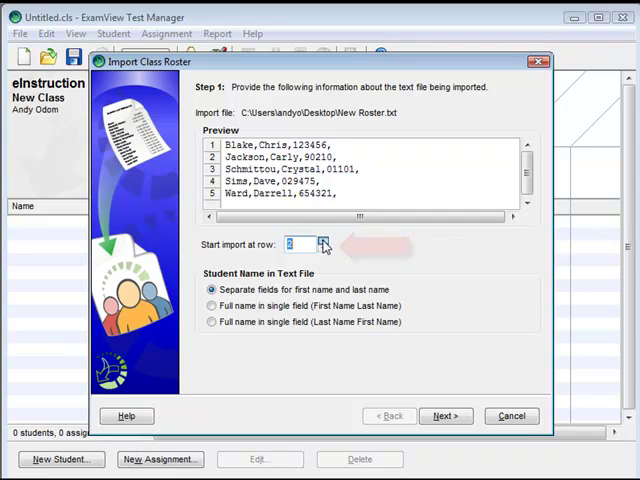
click(324, 248)
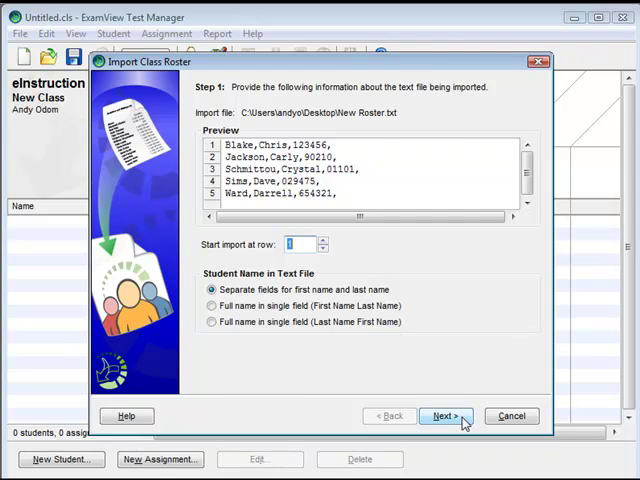
- Map Chris, Blake and 123456 to First Name, Last Name and Student ID, and preview several records
click(444, 416)
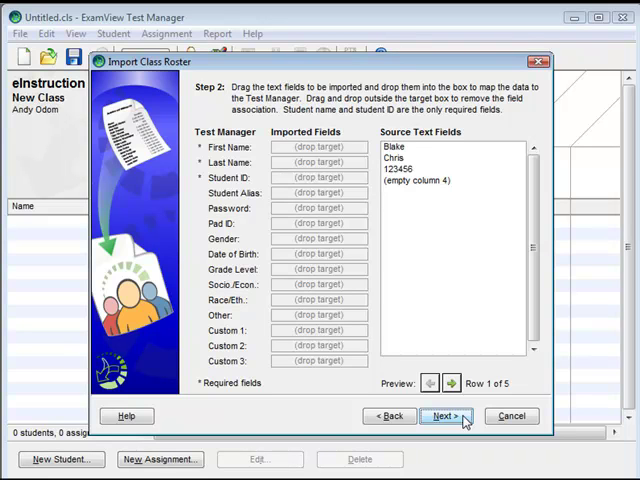
mouse_move(460, 262)
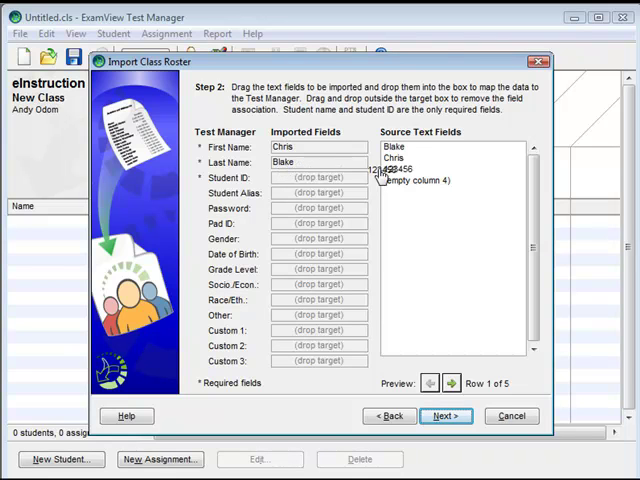
drag(388, 168, 318, 176)
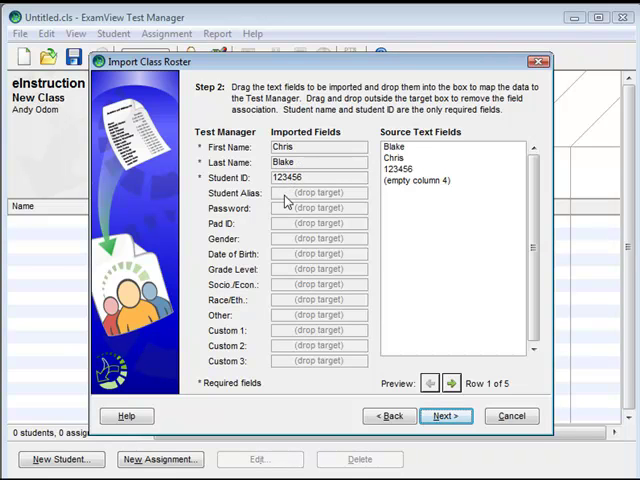
mouse_move(376, 380)
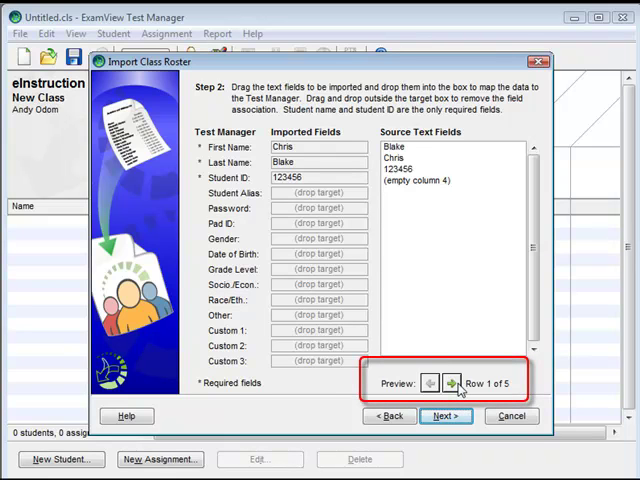
click(452, 384)
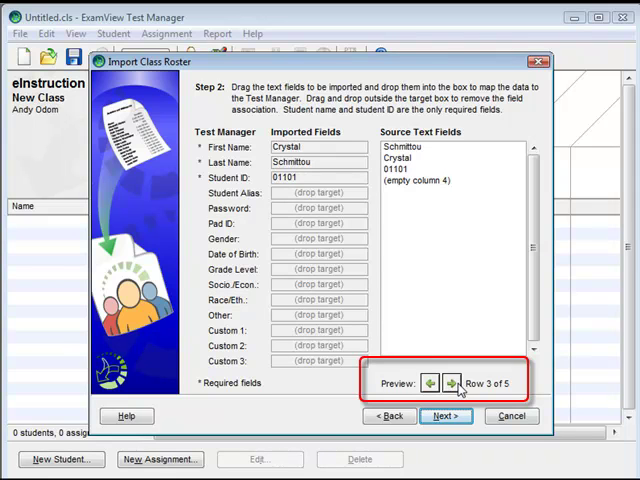
click(450, 384)
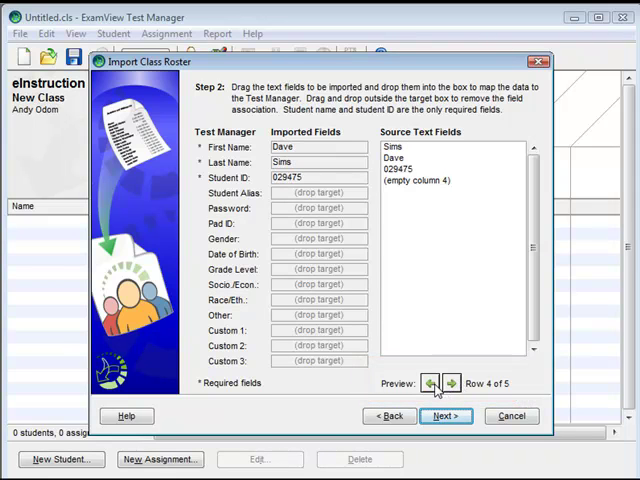
click(428, 384)
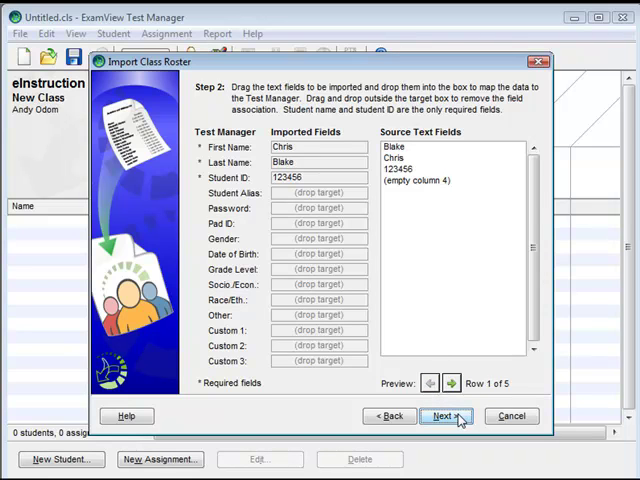
- Finish the import past the restricted fields step and save the import definition profile
click(440, 416)
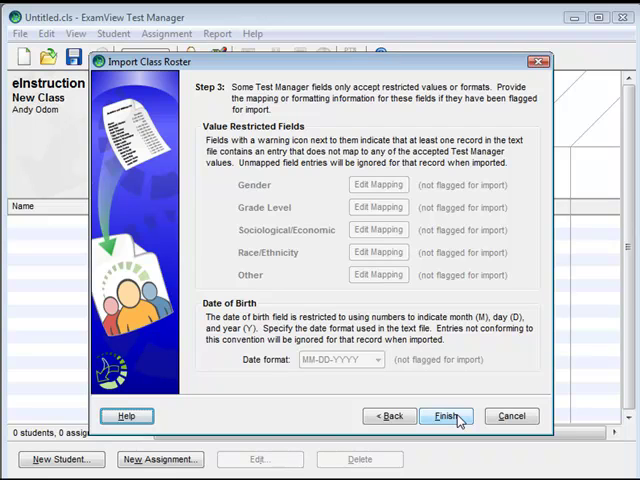
click(444, 416)
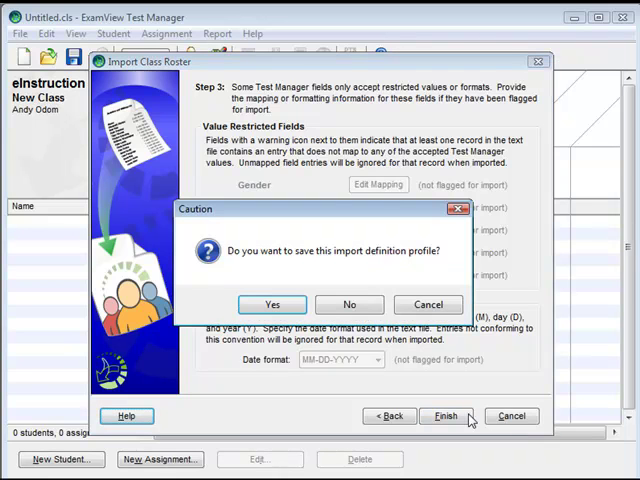
mouse_move(452, 396)
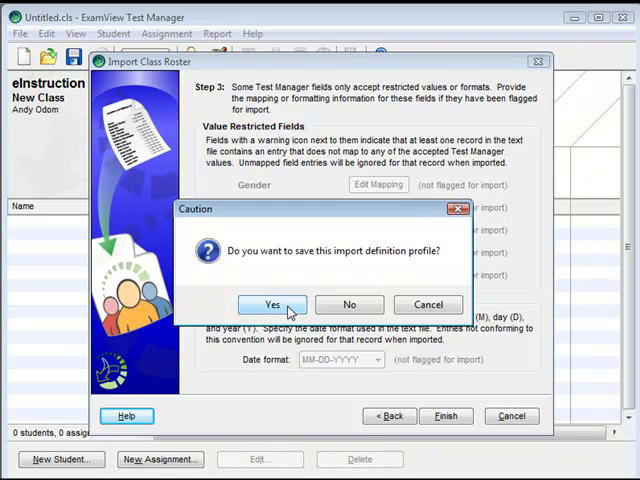
click(272, 304)
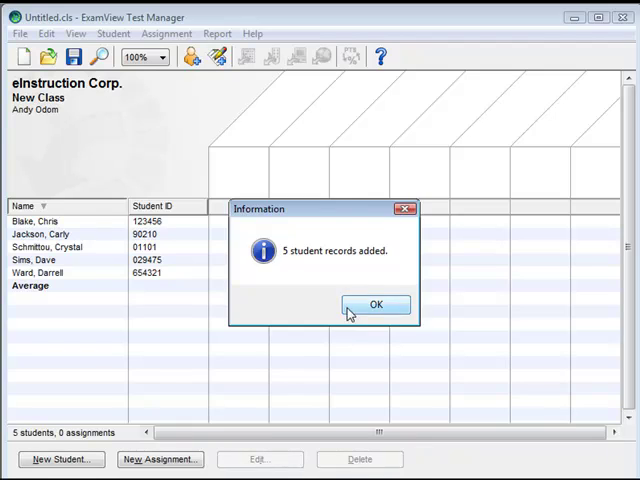
- Dismiss the '5 student records added' message, leaving the new class listing five students
click(376, 304)
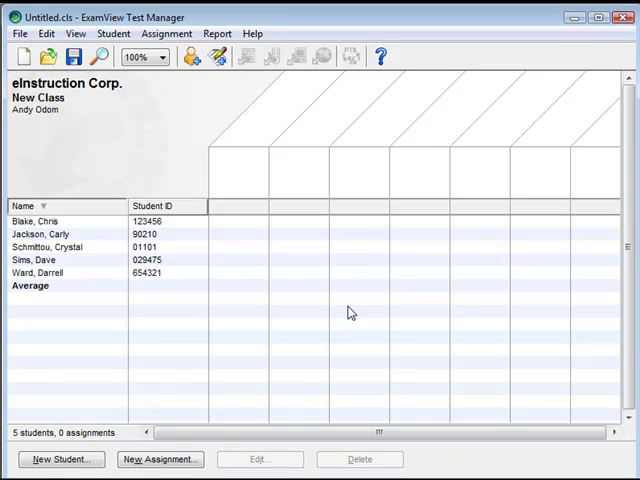
mouse_move(352, 312)
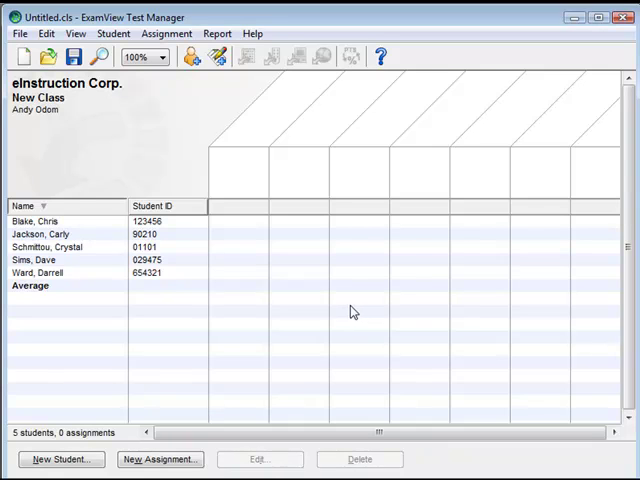